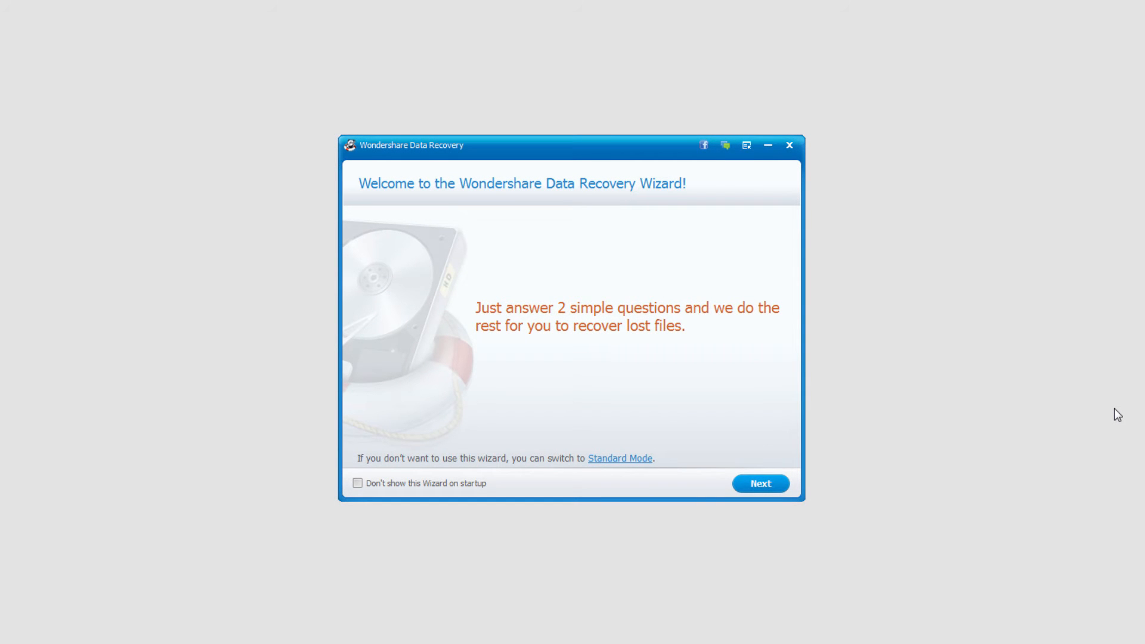
mouse_move(602, 288)
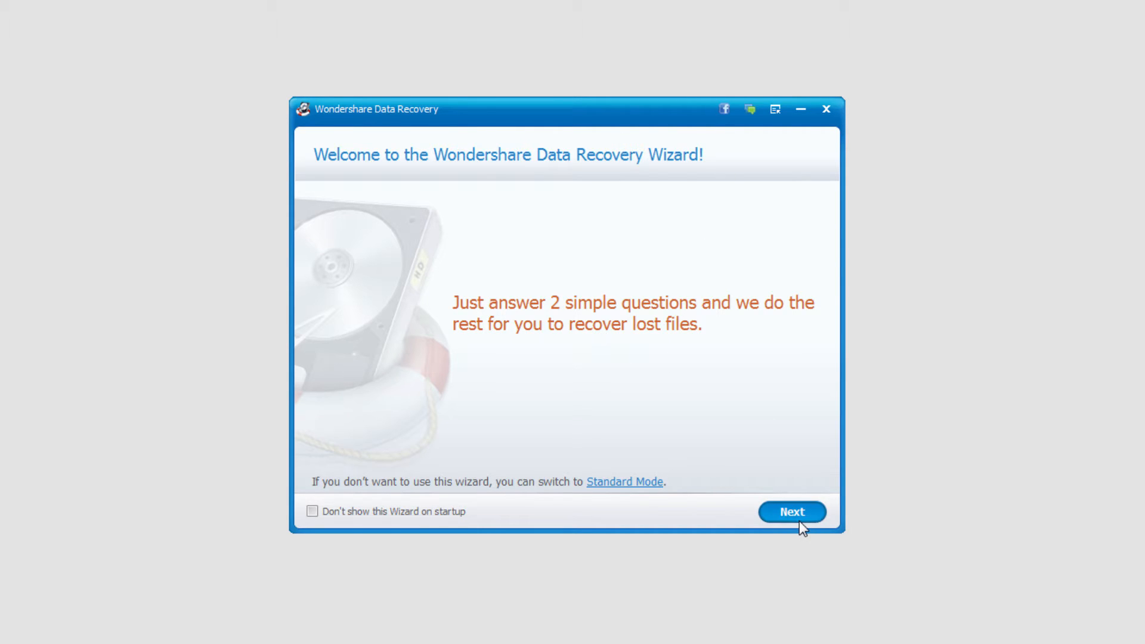
Choose All File Types and External removable device as the loss location, reaching the device step
click(791, 512)
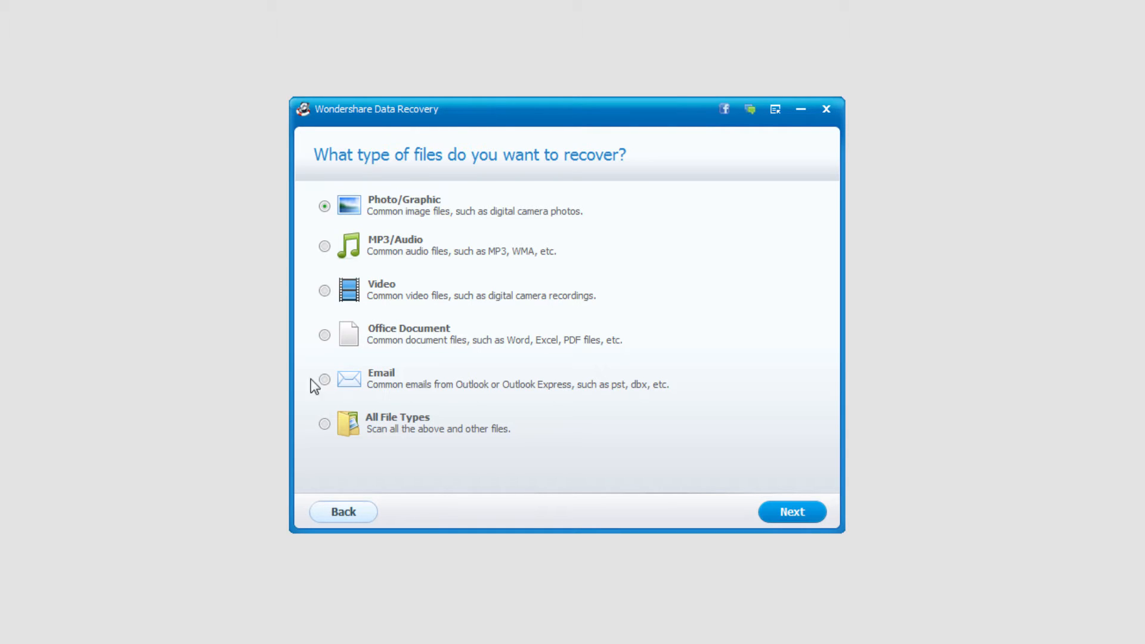
click(324, 424)
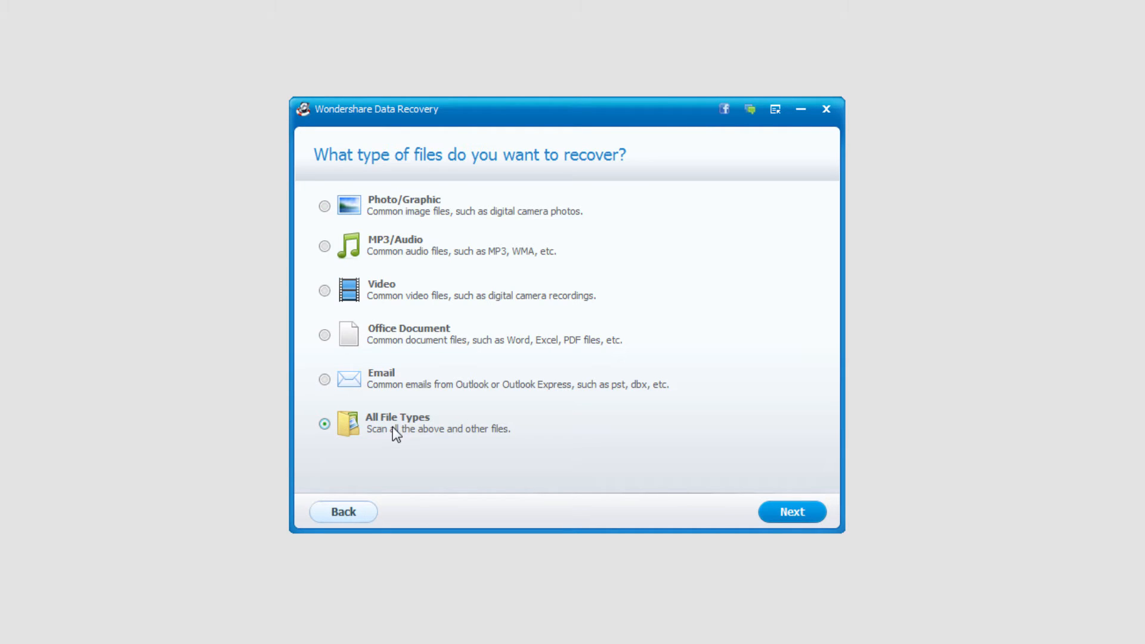
mouse_move(792, 511)
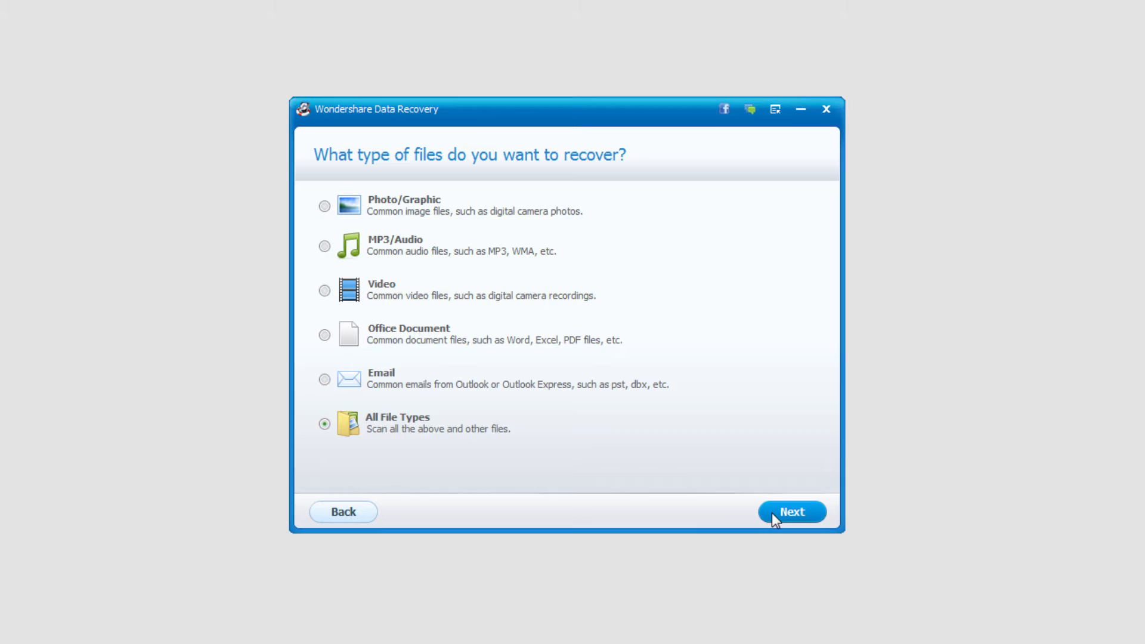
click(791, 512)
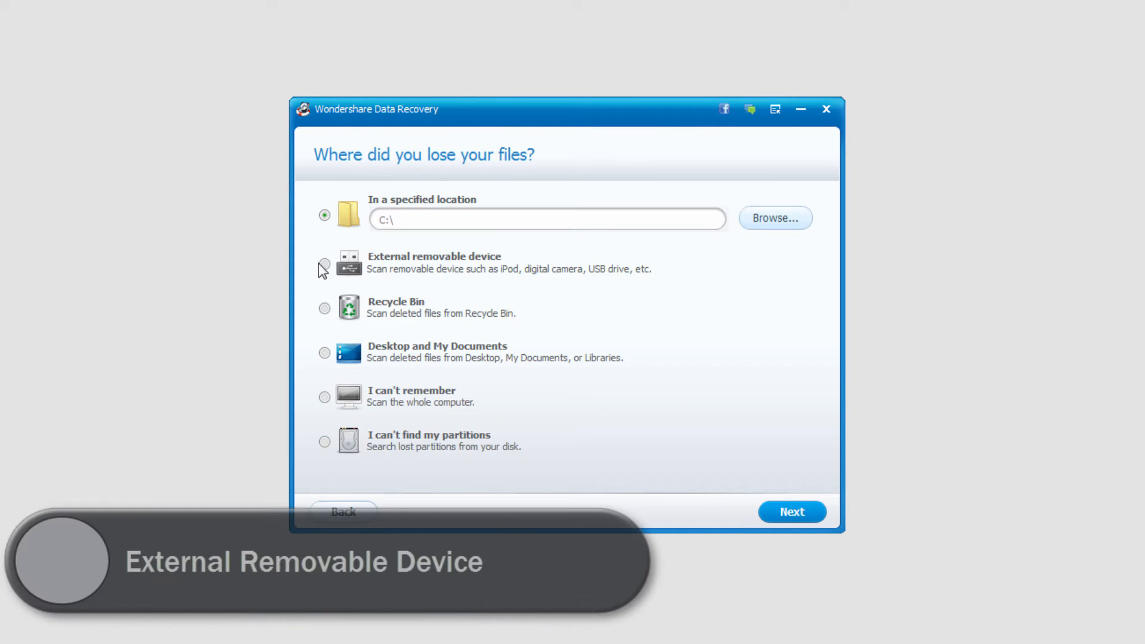
click(325, 264)
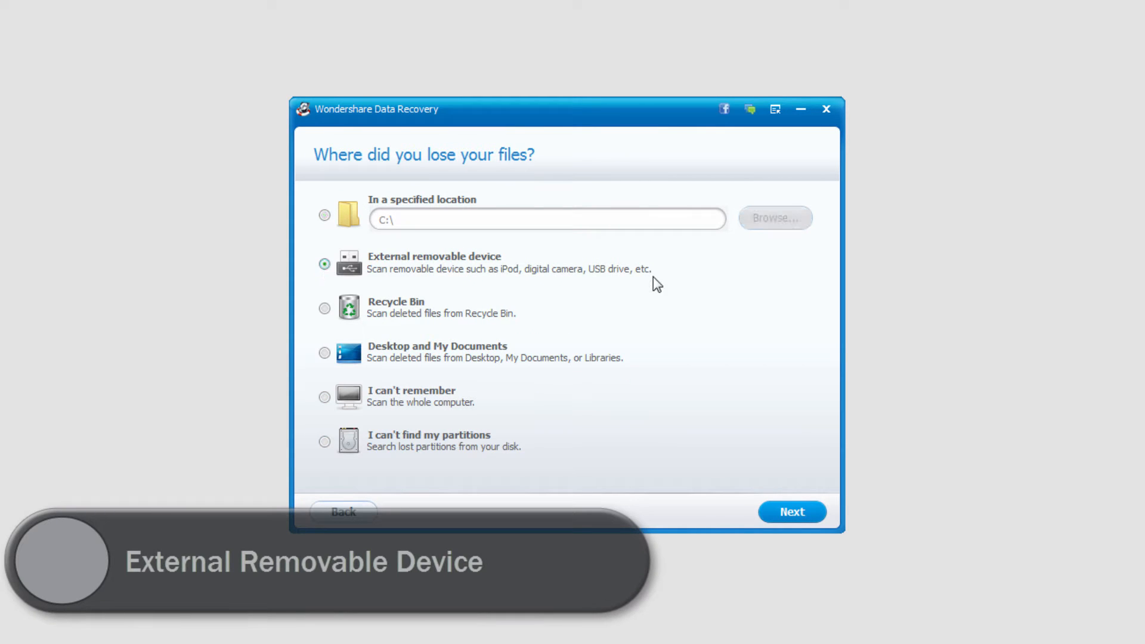
mouse_move(753, 383)
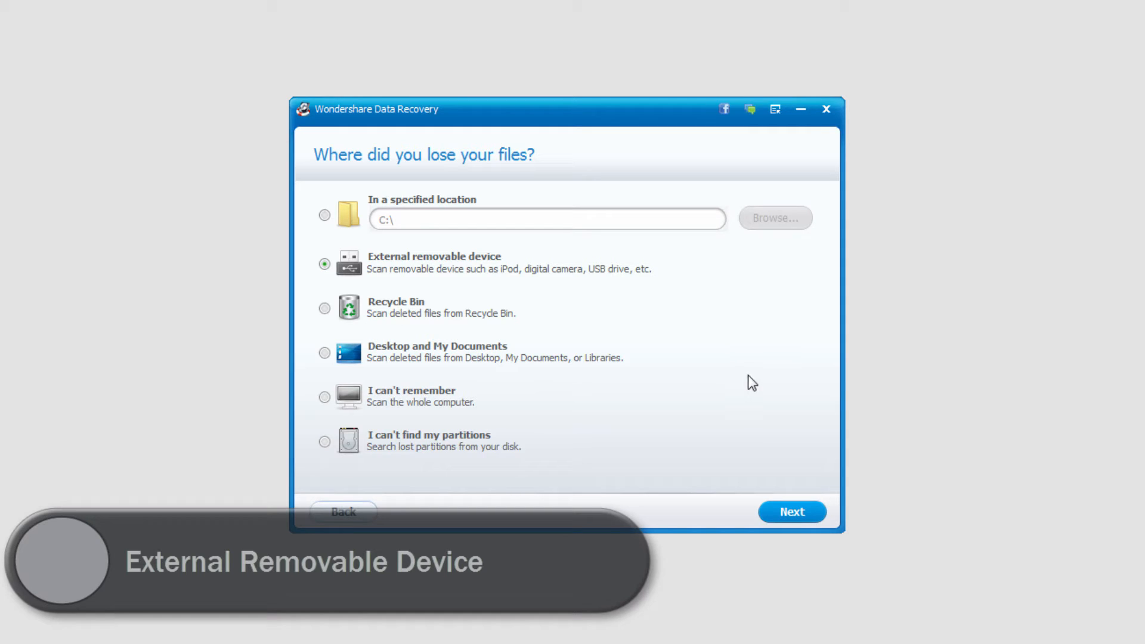
click(792, 512)
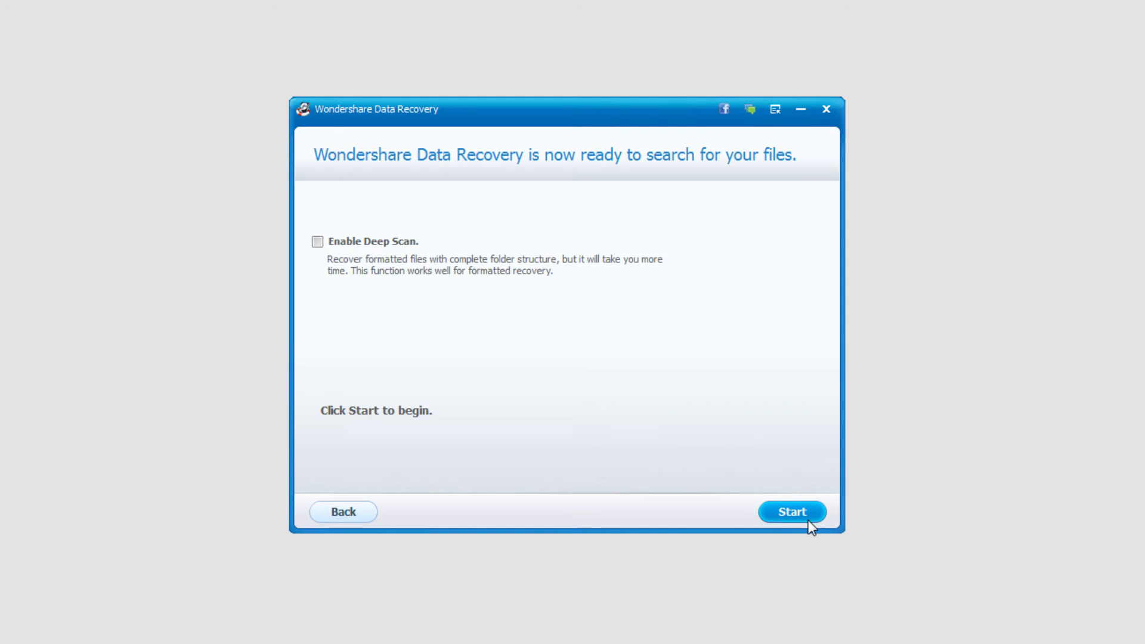
Start searching the USB device for lost files with deep scan off
click(793, 512)
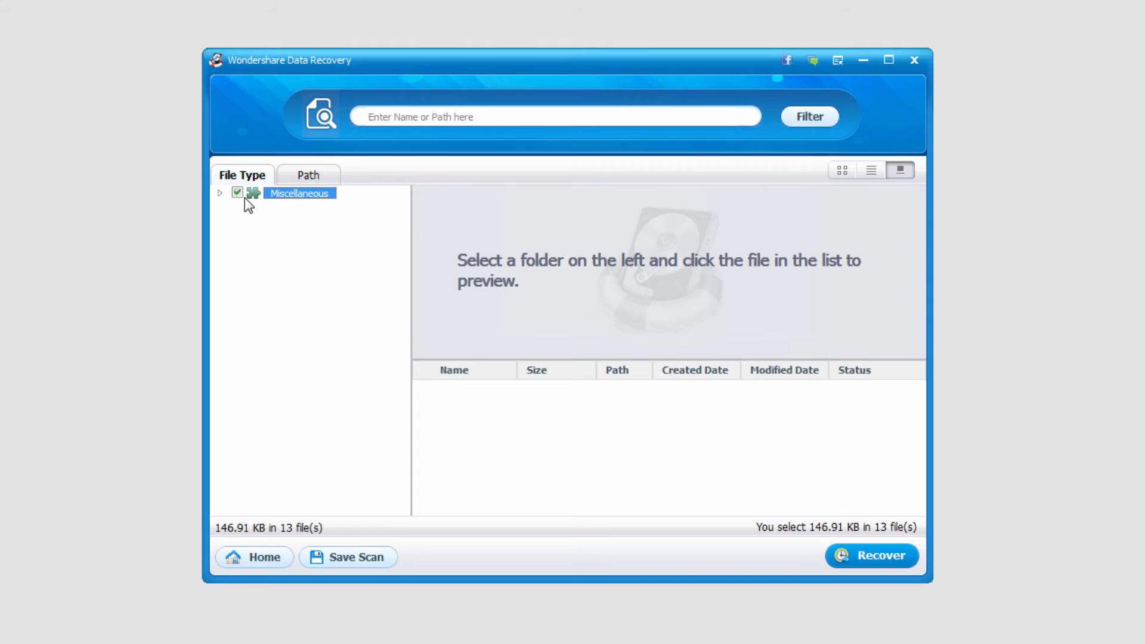
Expand Miscellaneous and recover the 13 checked files (146.91 KB) to F: NATES DRIVe
click(219, 193)
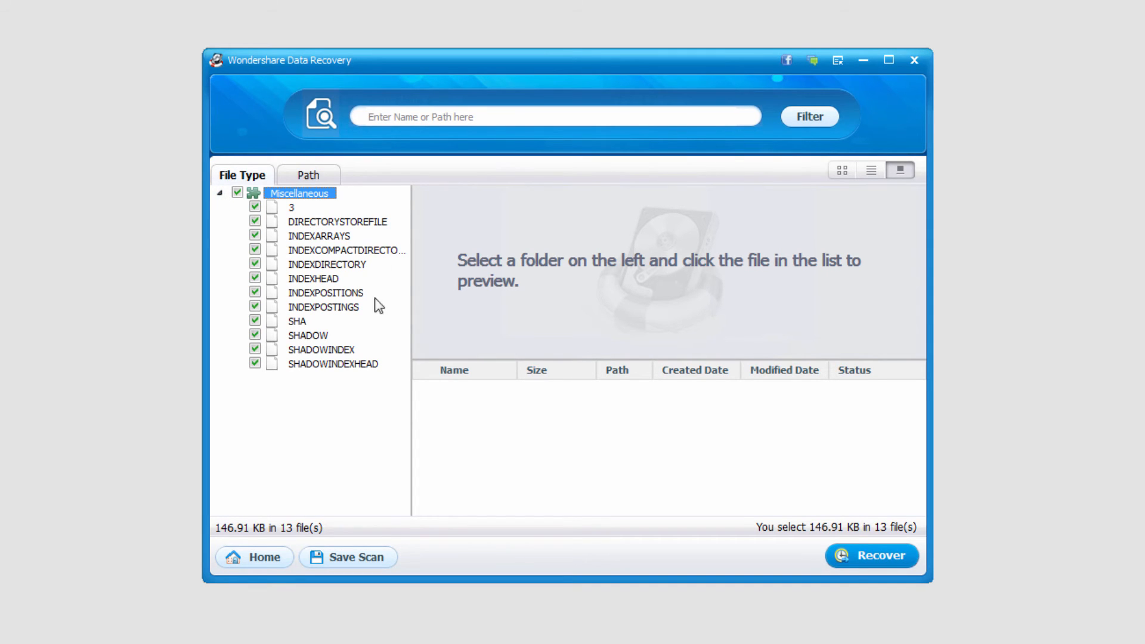
mouse_move(271, 264)
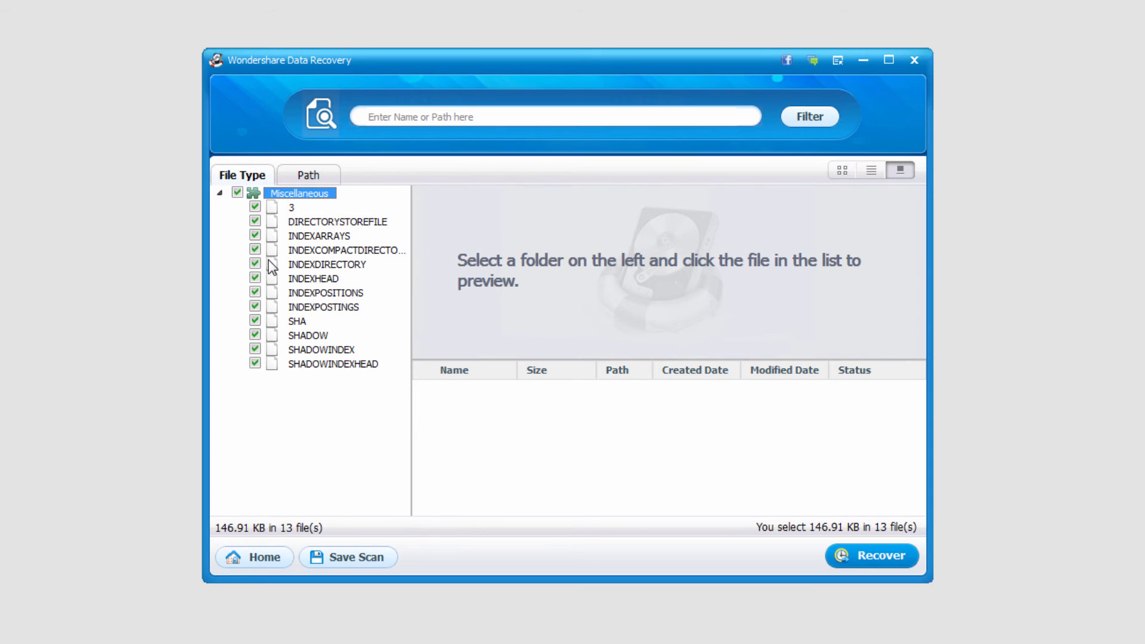
mouse_move(430, 259)
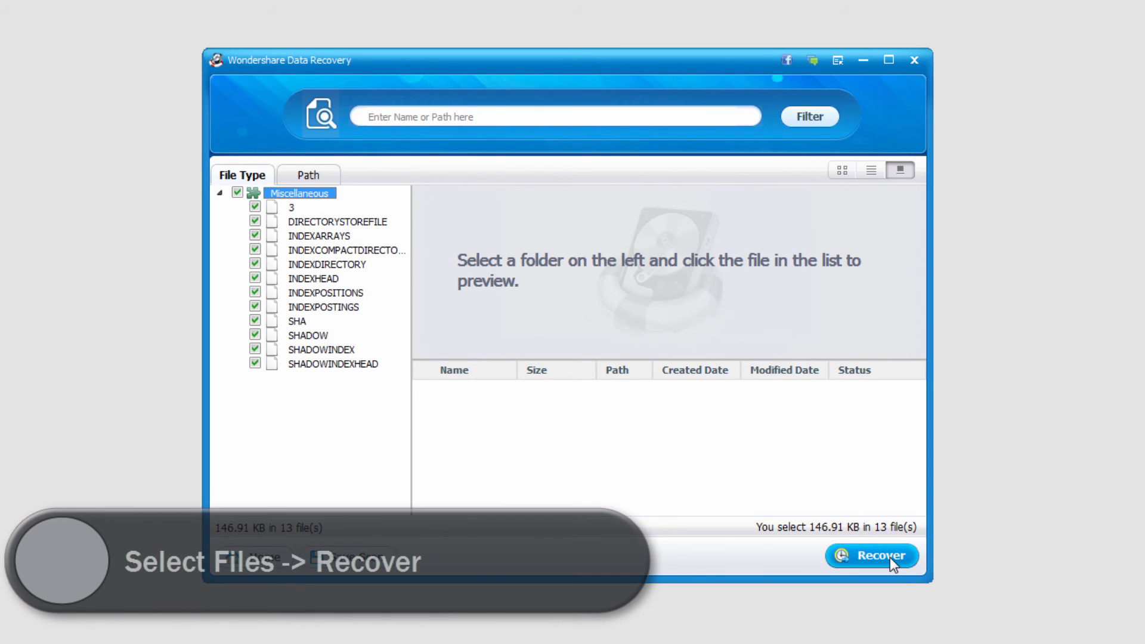
click(871, 555)
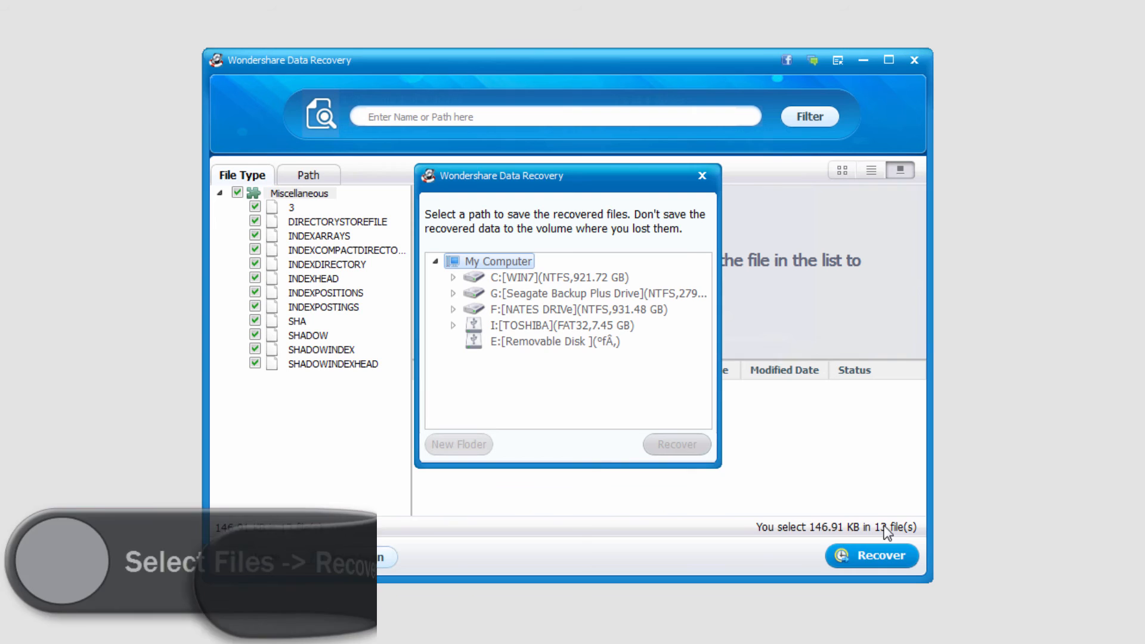
click(572, 309)
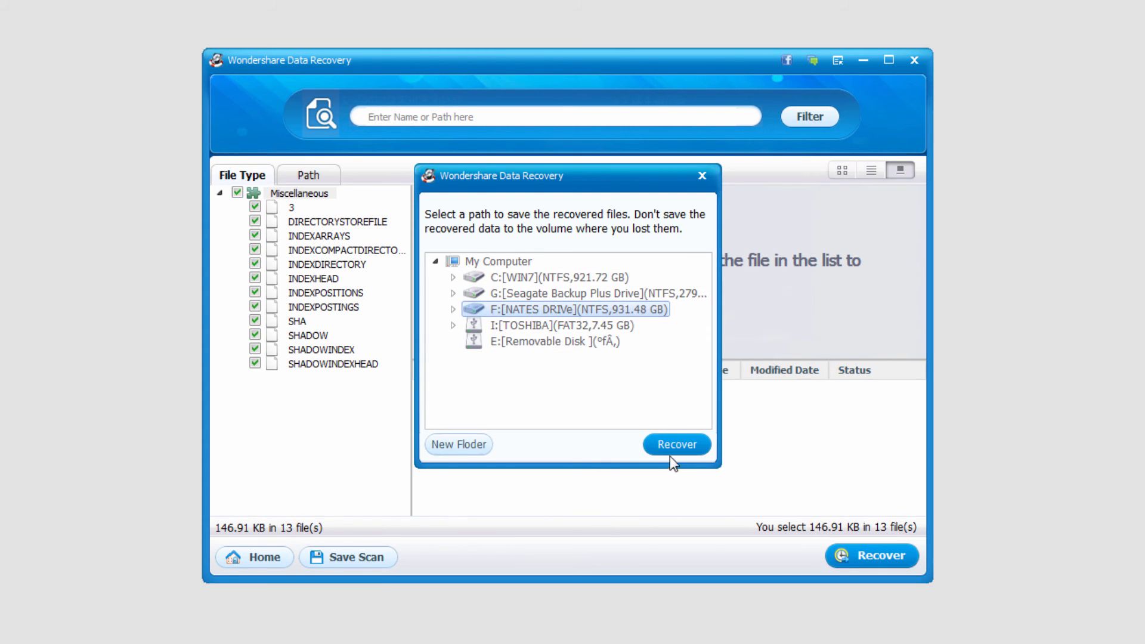
click(676, 444)
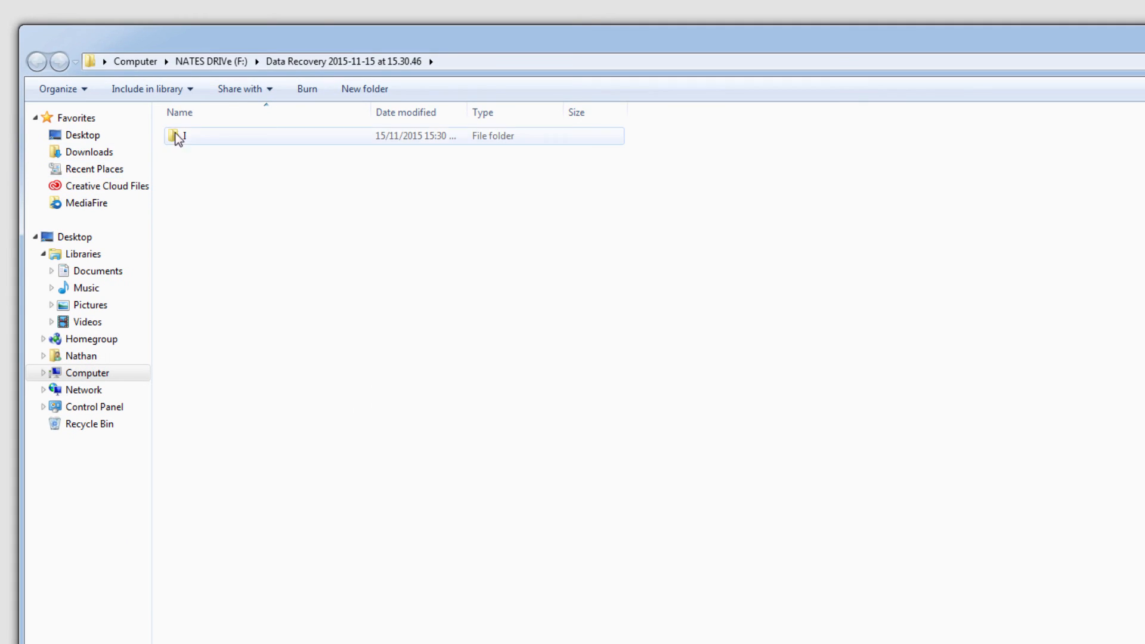
Browse into the recovered folder and its 4F4B498E... subfolder to list the recovered index files
double_click(178, 136)
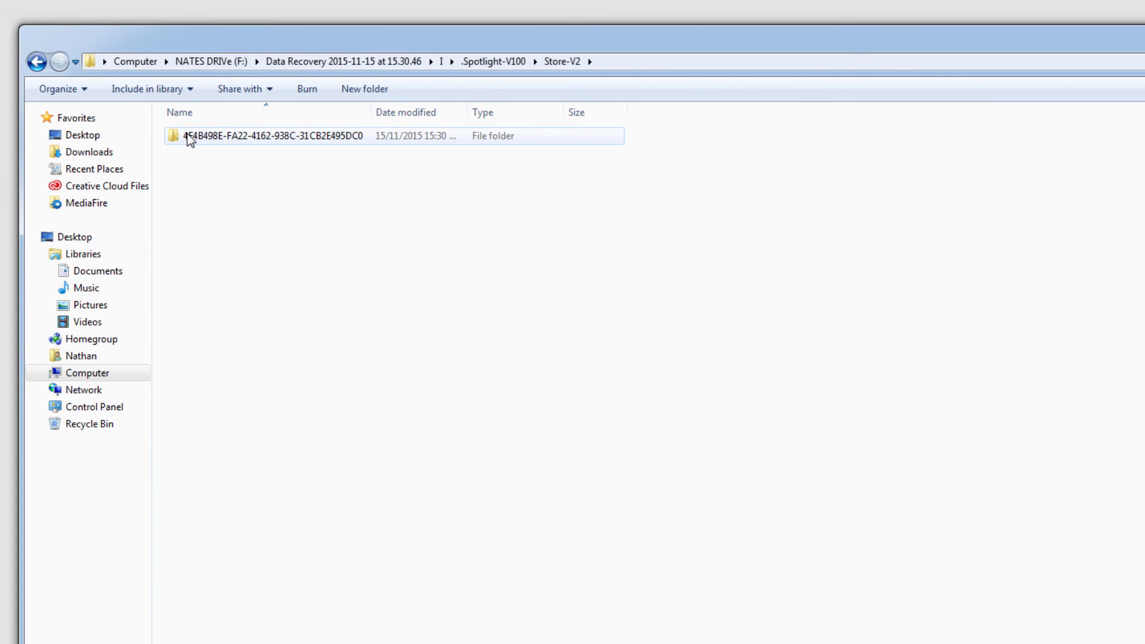
double_click(274, 136)
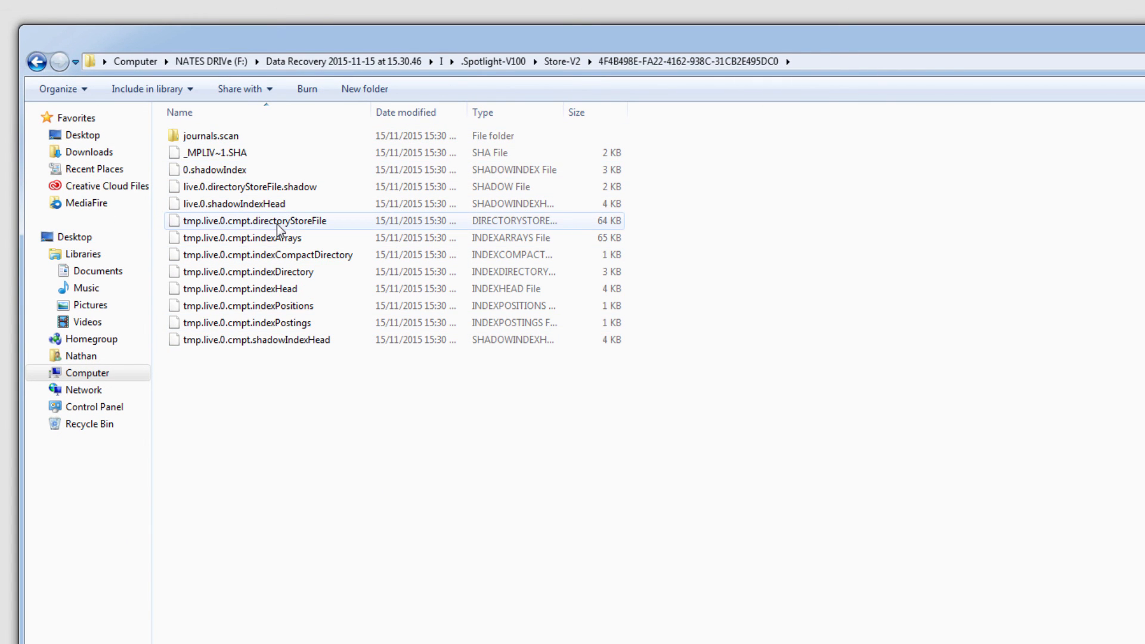
mouse_move(276, 221)
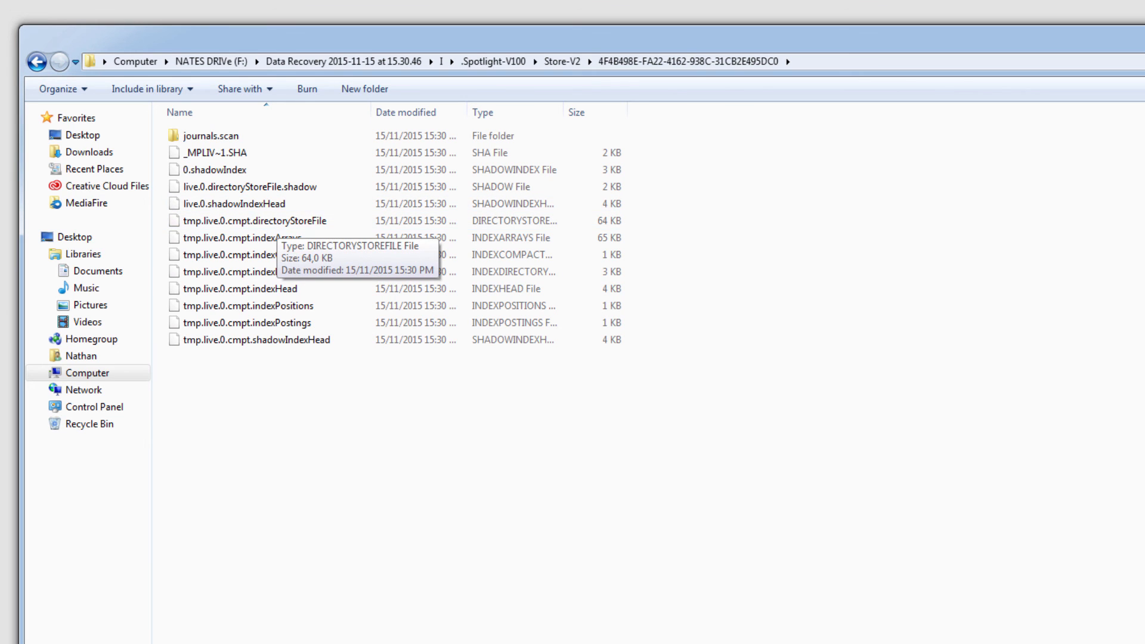